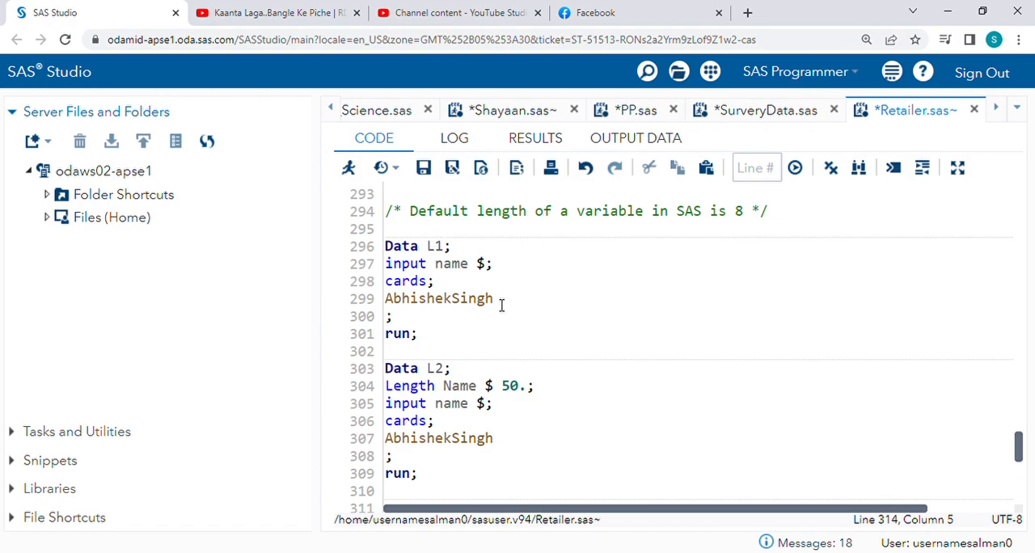
- Select the truncated name value Abhishek in WORK.L1 and check its column length of 8
double_click(439, 298)
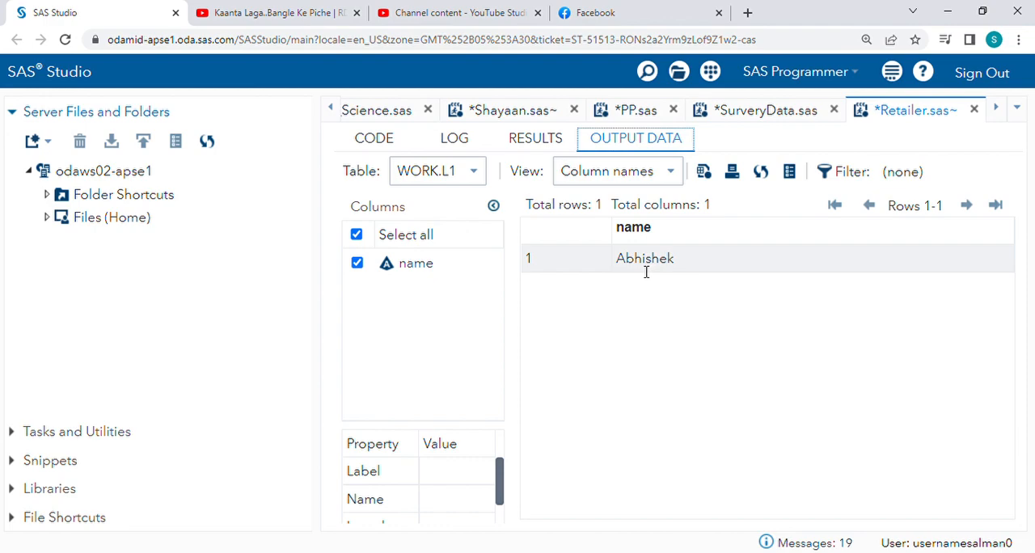
double_click(643, 259)
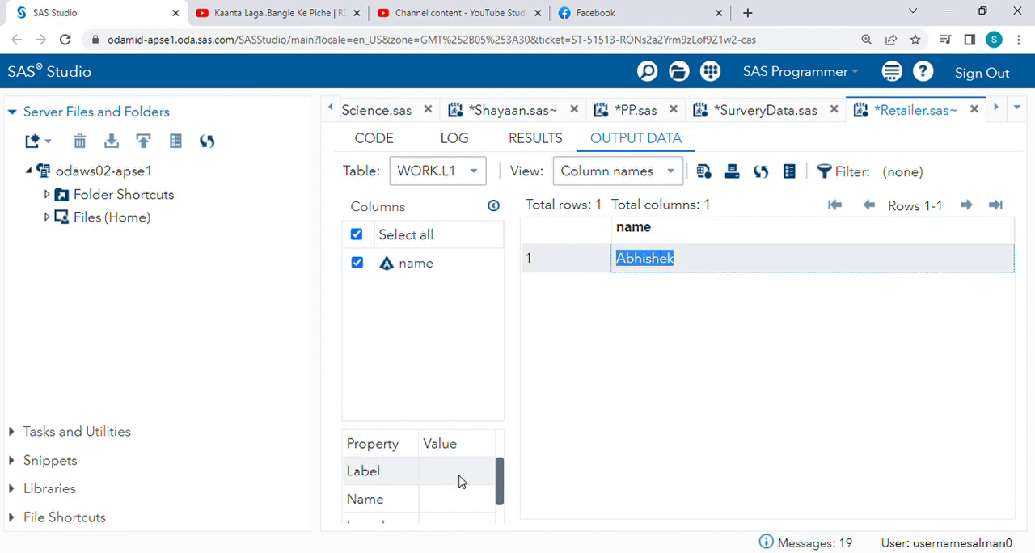
scroll("down", 3)
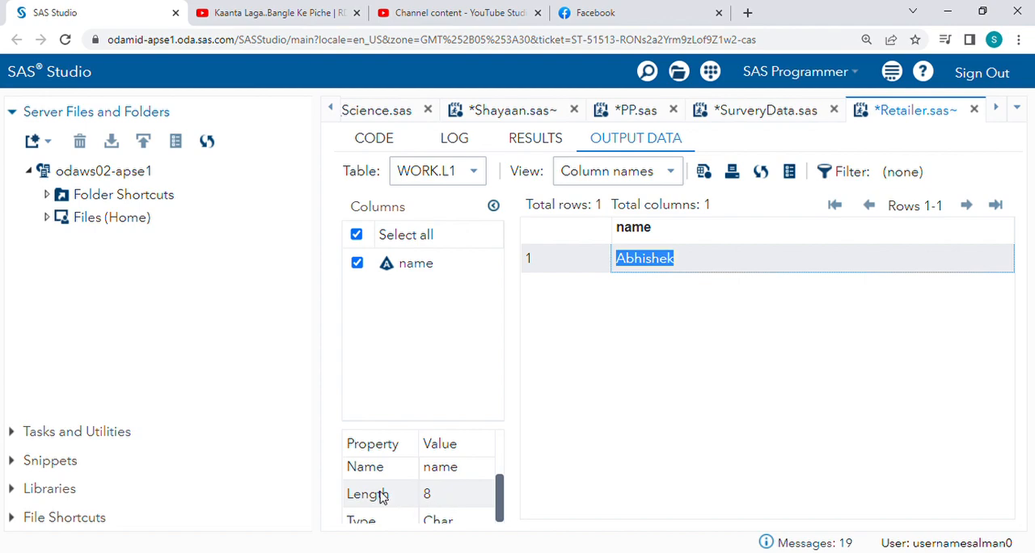
mouse_move(382, 143)
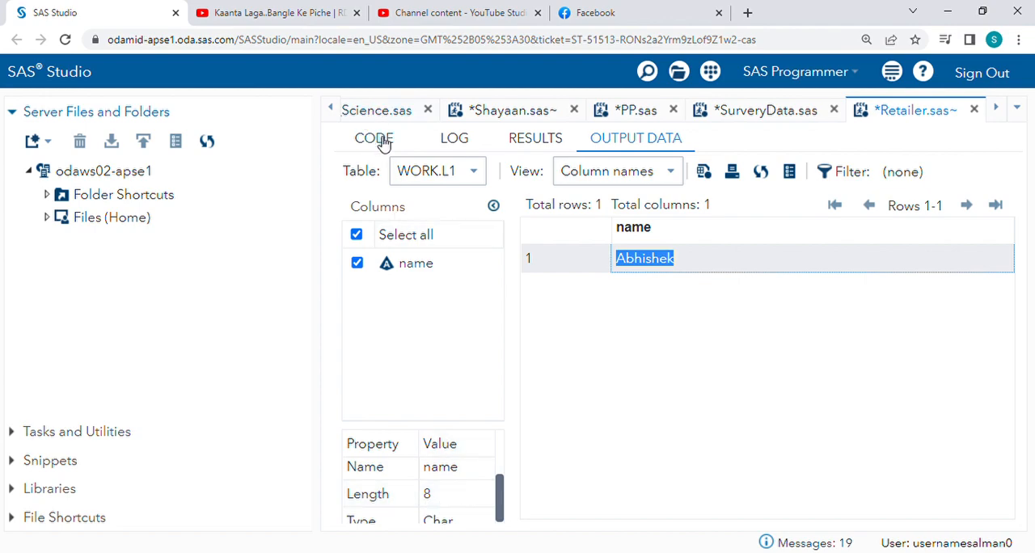
- Return to the code and highlight the Length Name $ 50. statement and its value 50 in Data L2
left_click(372, 137)
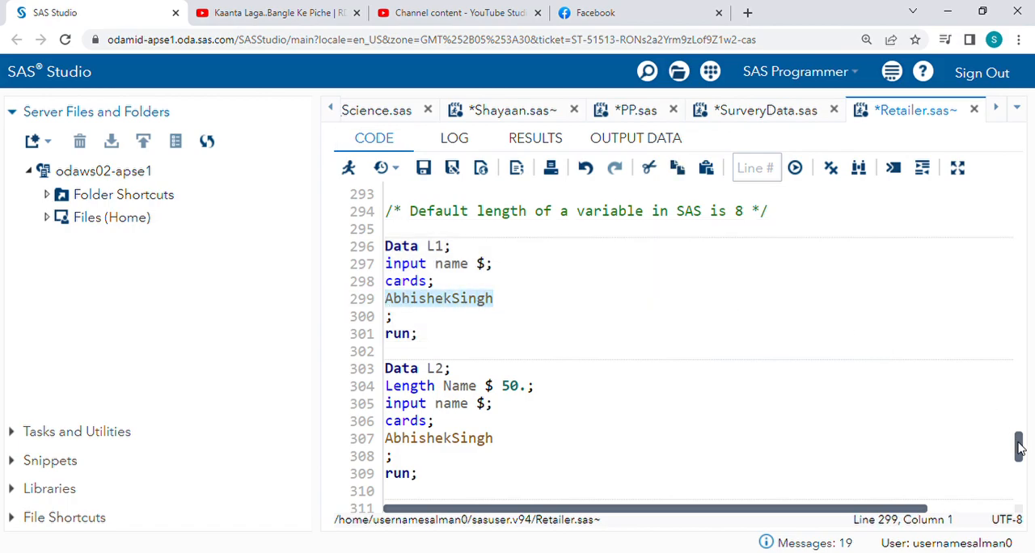
scroll("down", 3)
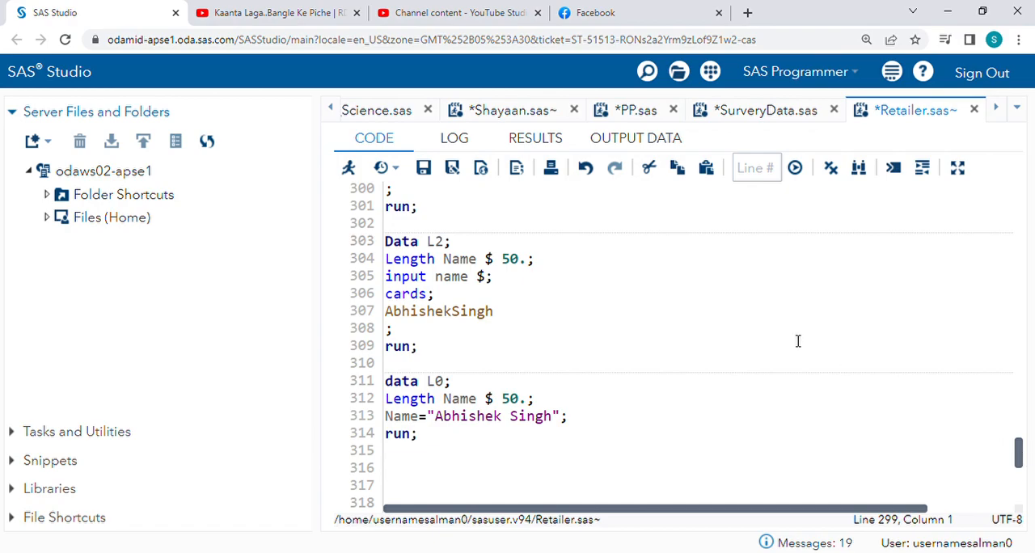
left_click_drag(385, 259, 534, 259)
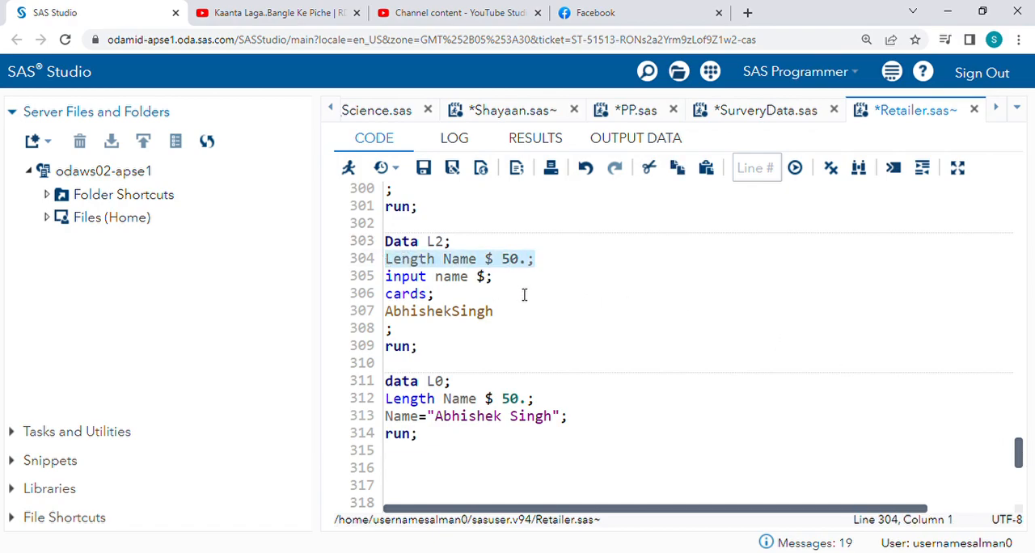
left_click(493, 275)
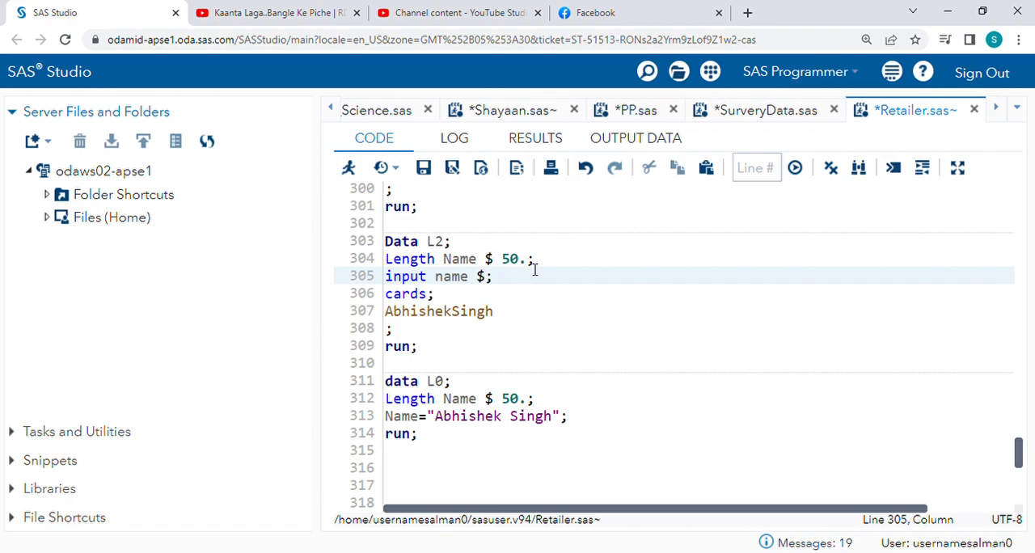
double_click(513, 259)
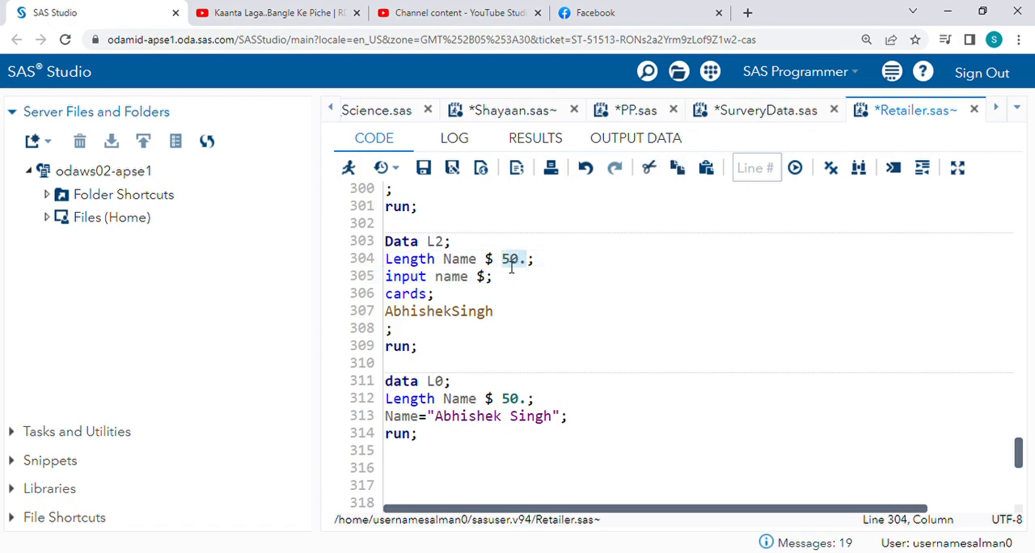
left_click(515, 259)
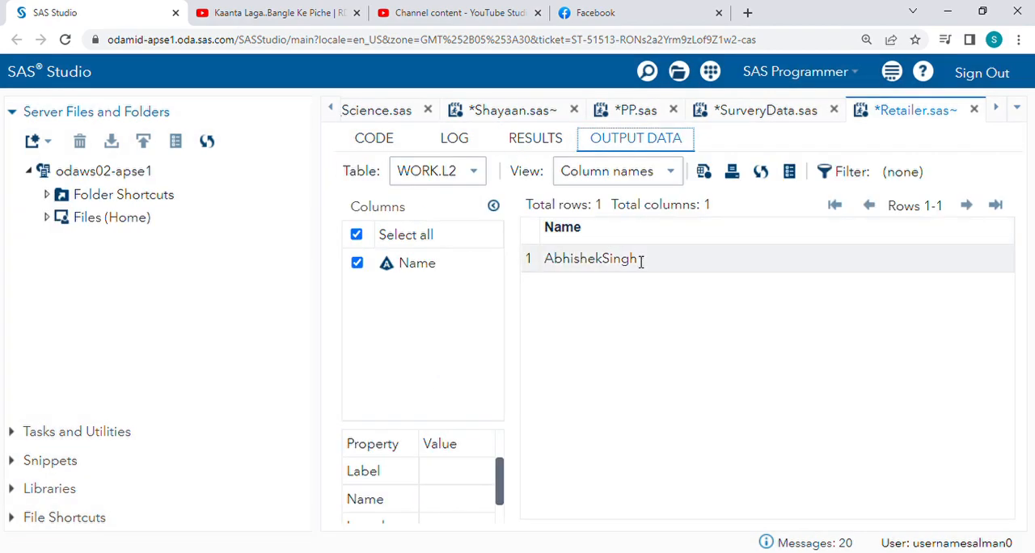
mouse_move(606, 275)
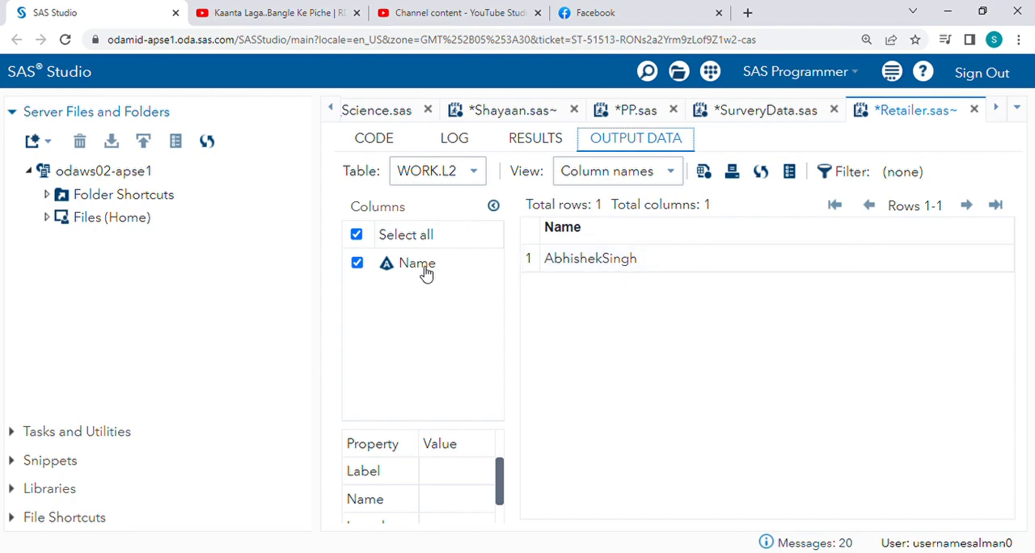
mouse_move(421, 269)
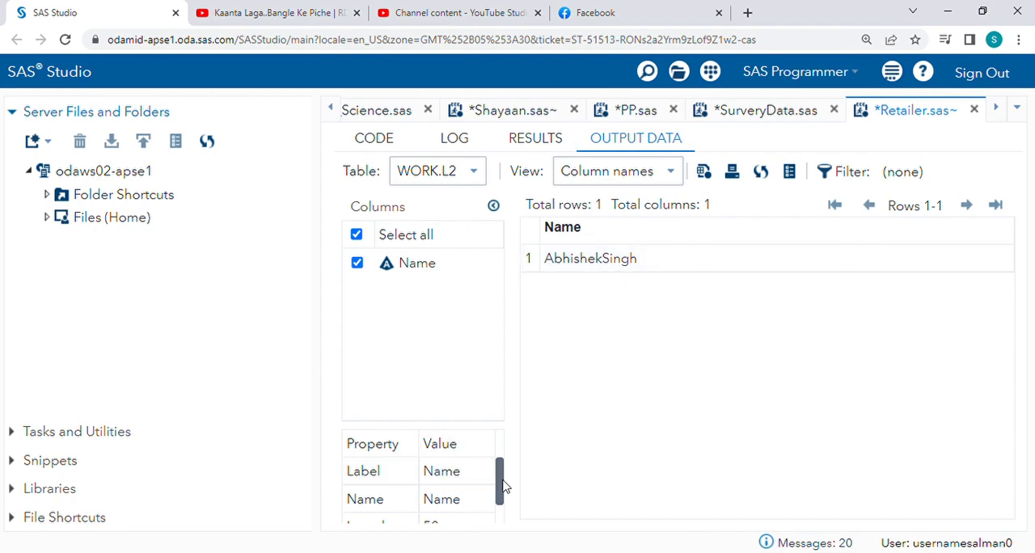
- Confirm the Name column length is 50 in WORK.L2, then return to the program code
scroll("down", 3)
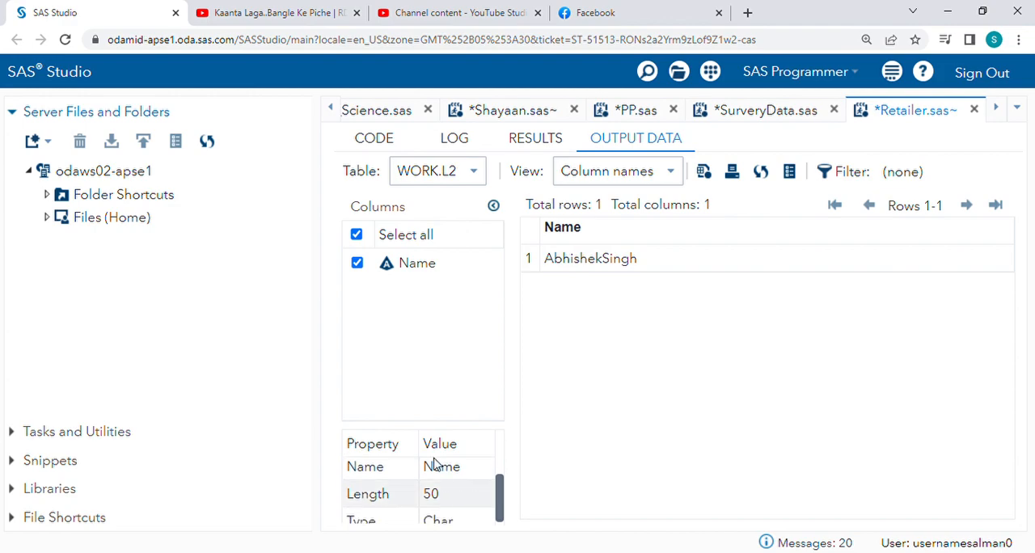
left_click(374, 138)
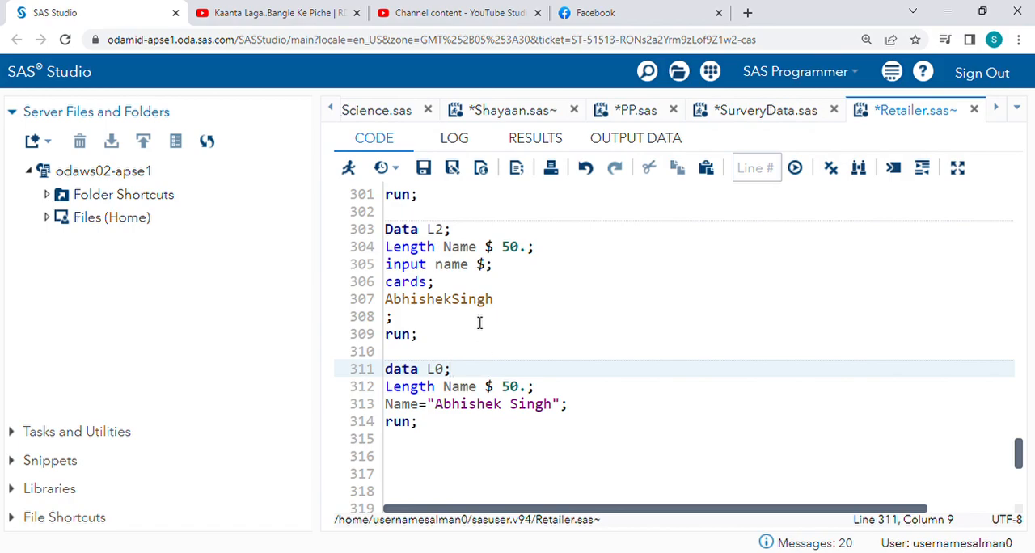
mouse_move(547, 264)
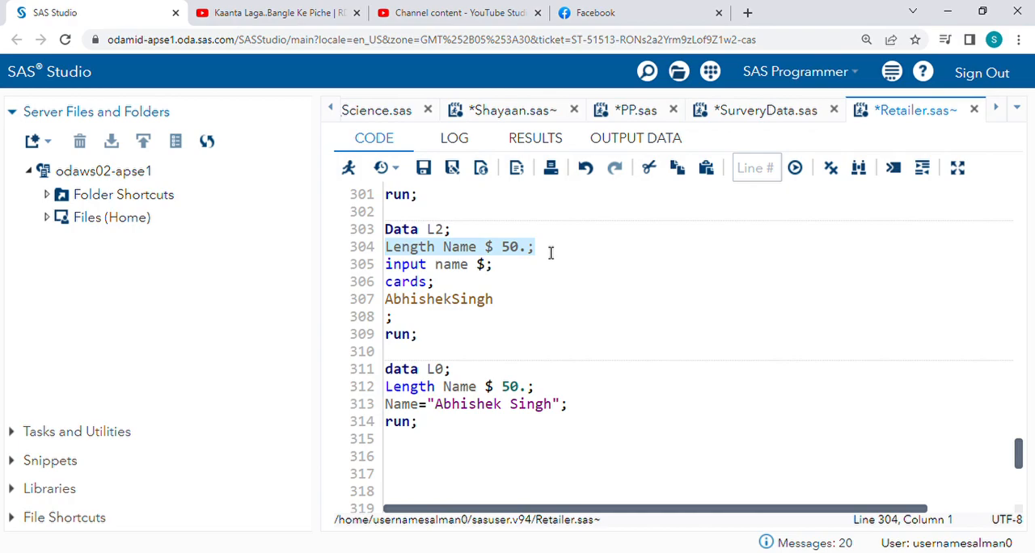
mouse_move(538, 273)
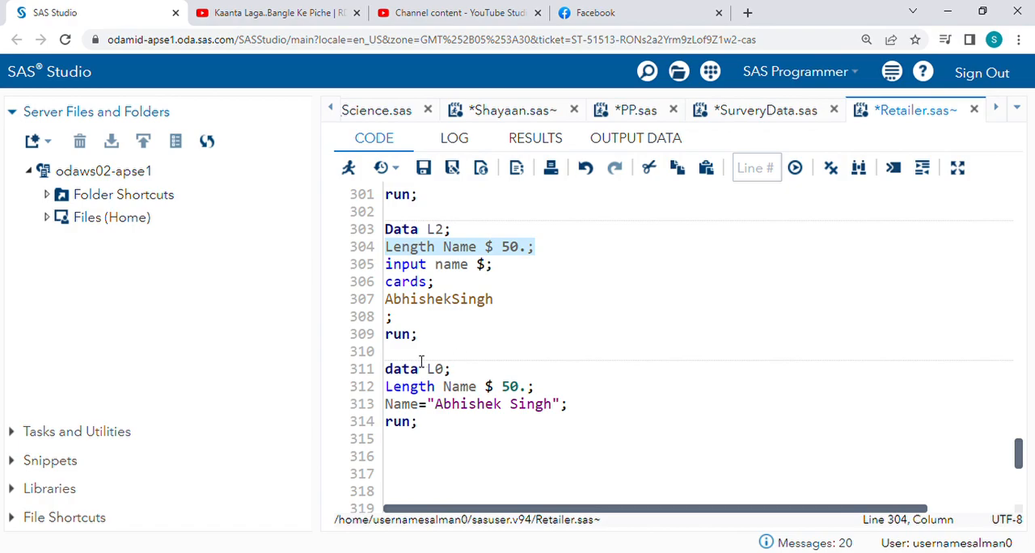
mouse_move(418, 369)
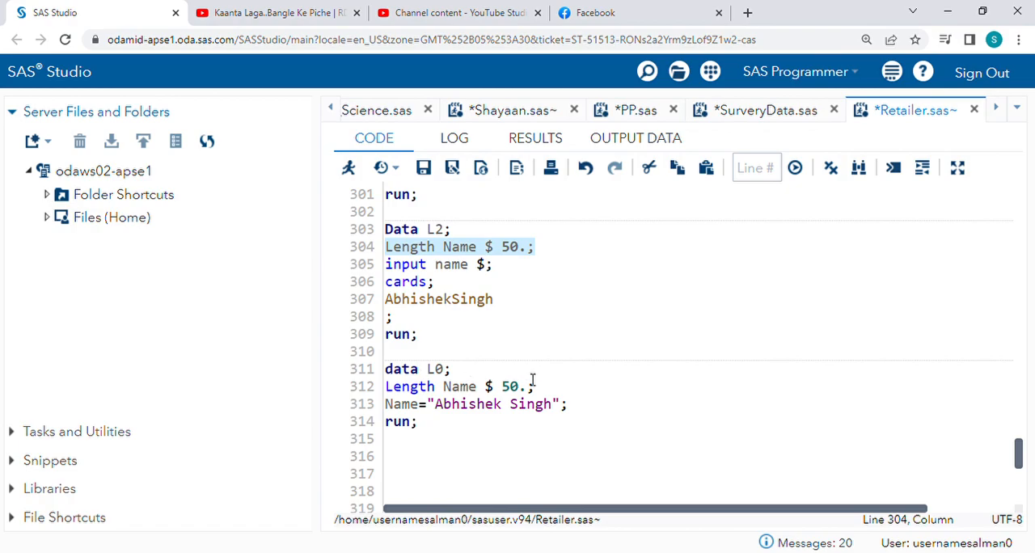
left_click(387, 387)
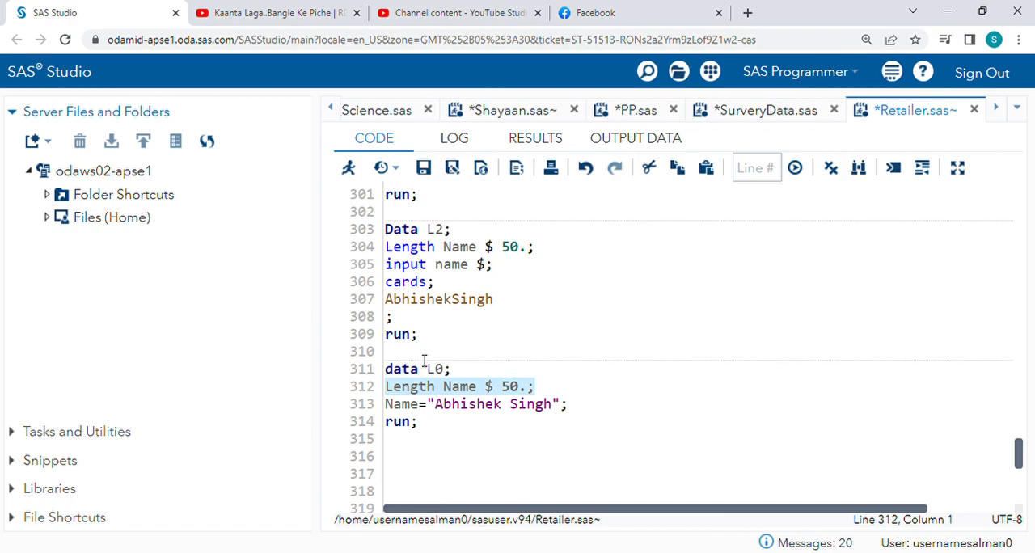
left_click_drag(420, 363, 451, 420)
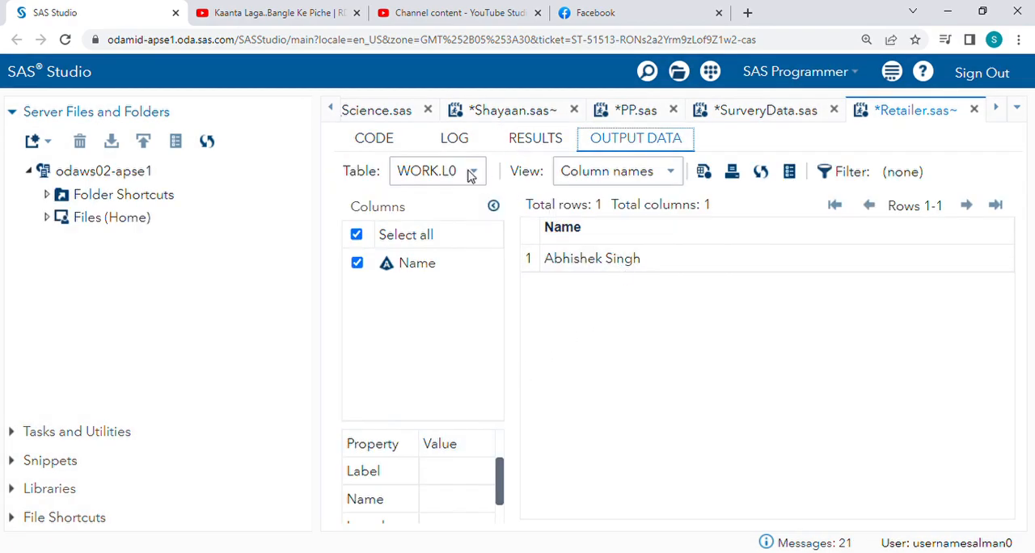
- Return to the program code after checking the WORK.L0 output table
left_click(373, 139)
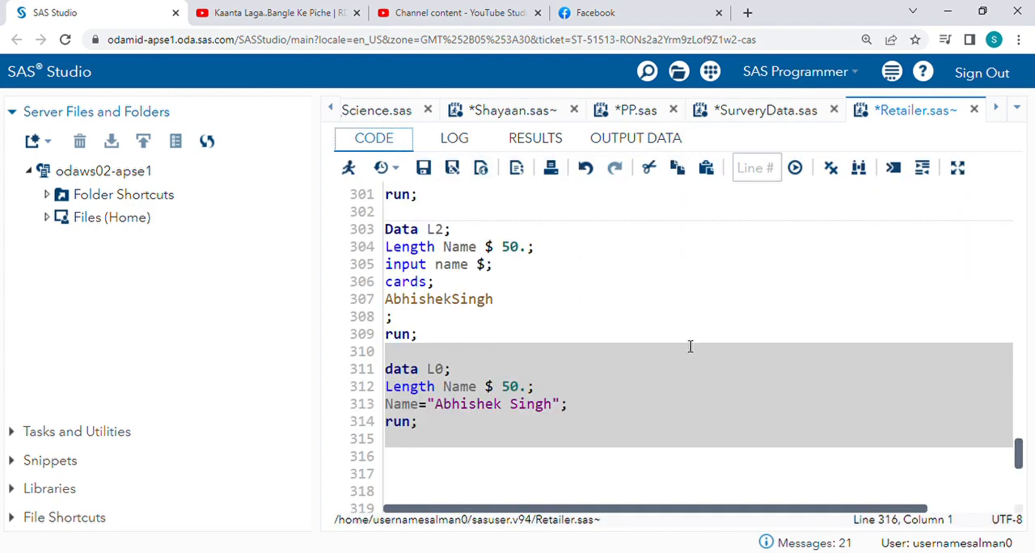
mouse_move(644, 340)
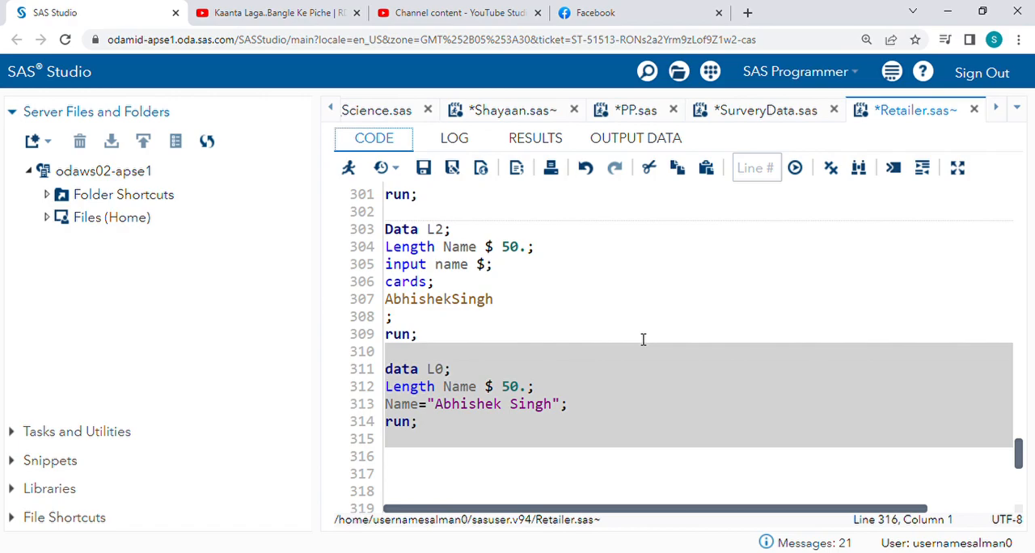